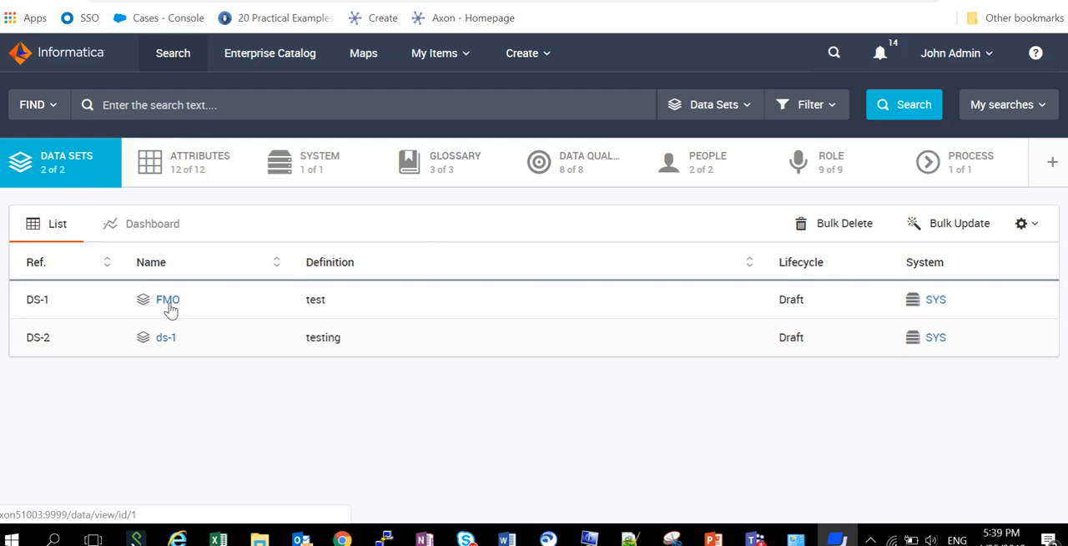
Open data set DS-1 'FMO' from the Data Sets search results and select its title
click(166, 299)
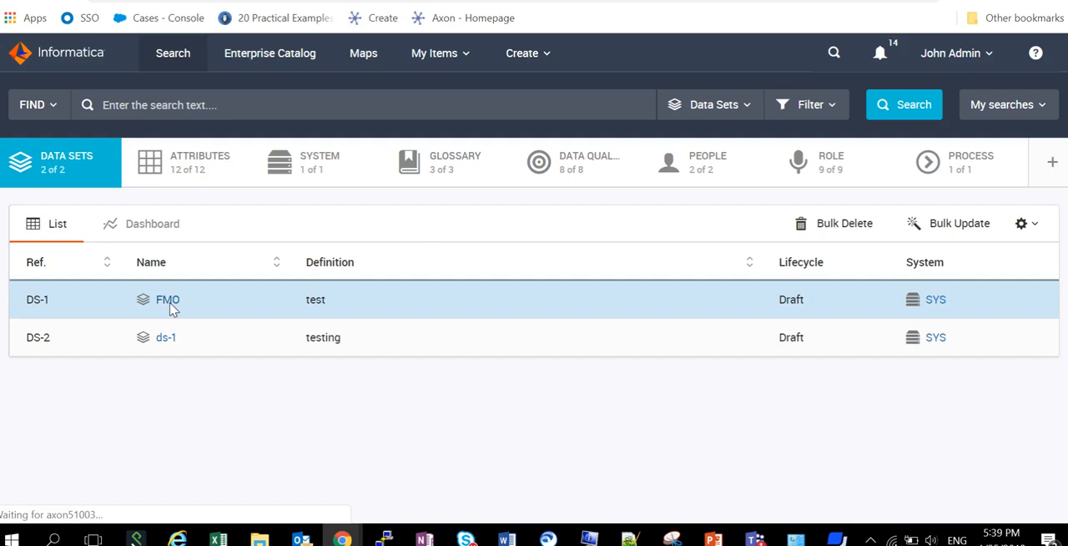
click(166, 299)
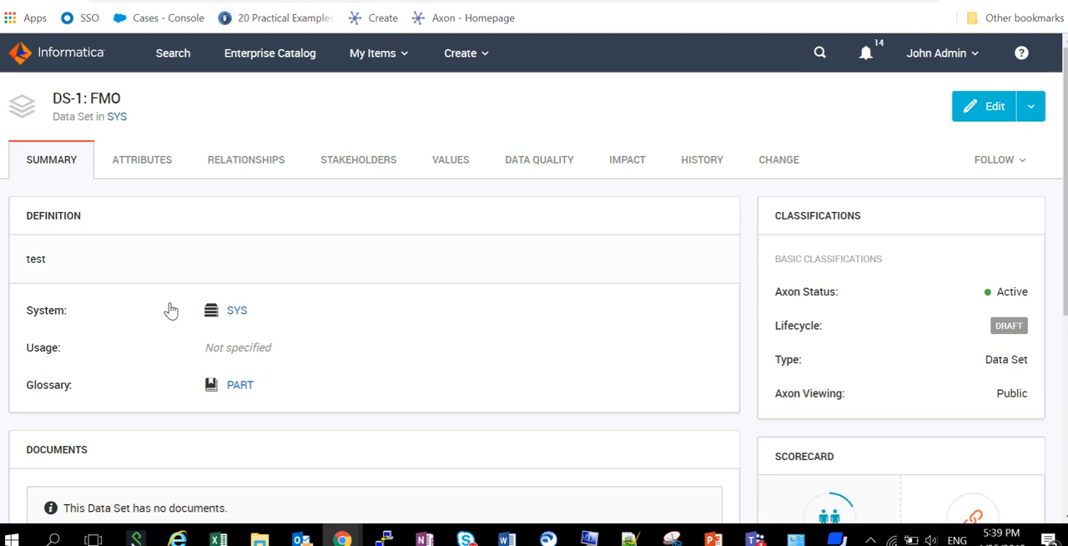
mouse_move(43, 78)
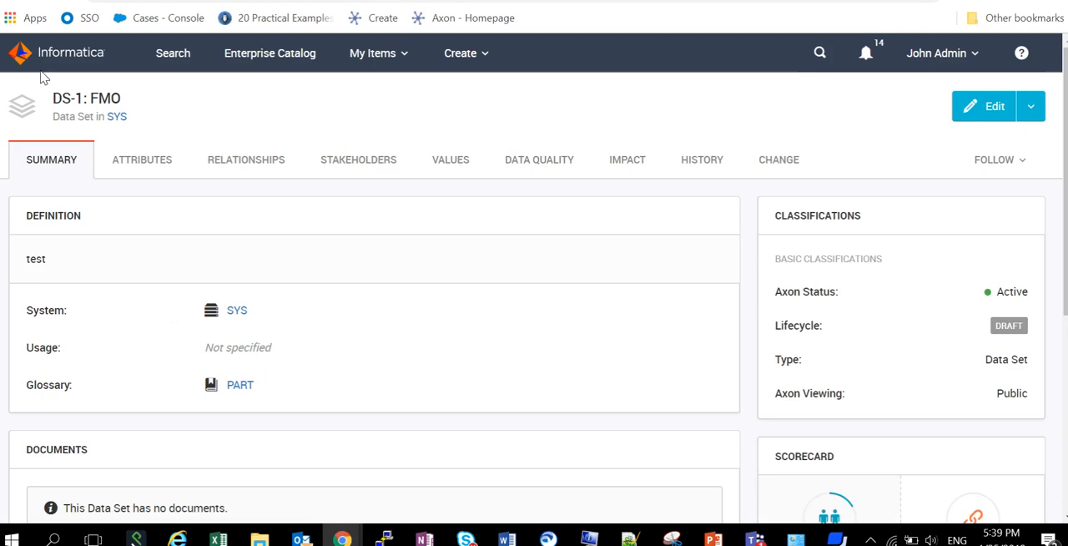
double_click(105, 97)
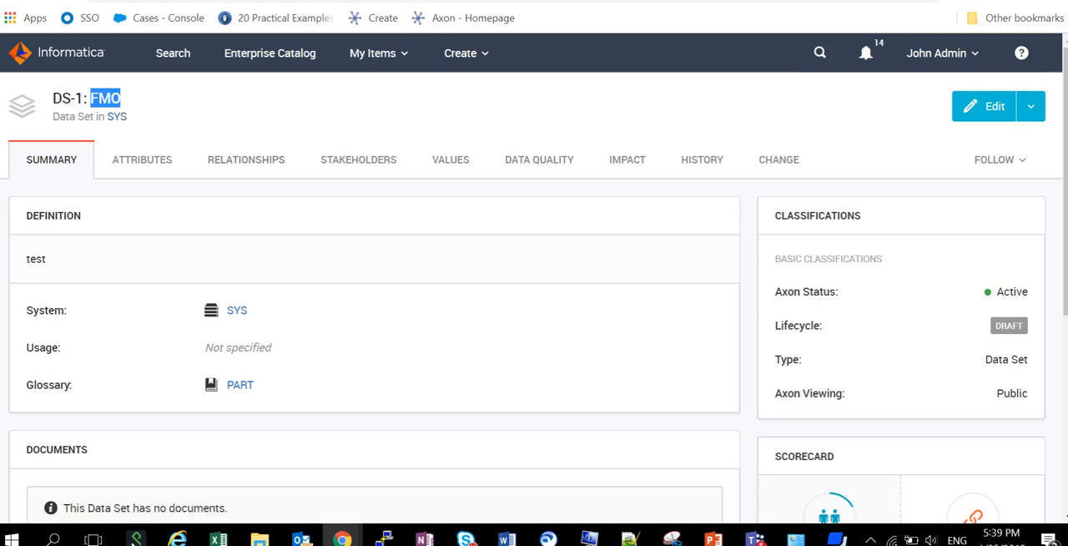
mouse_move(167, 41)
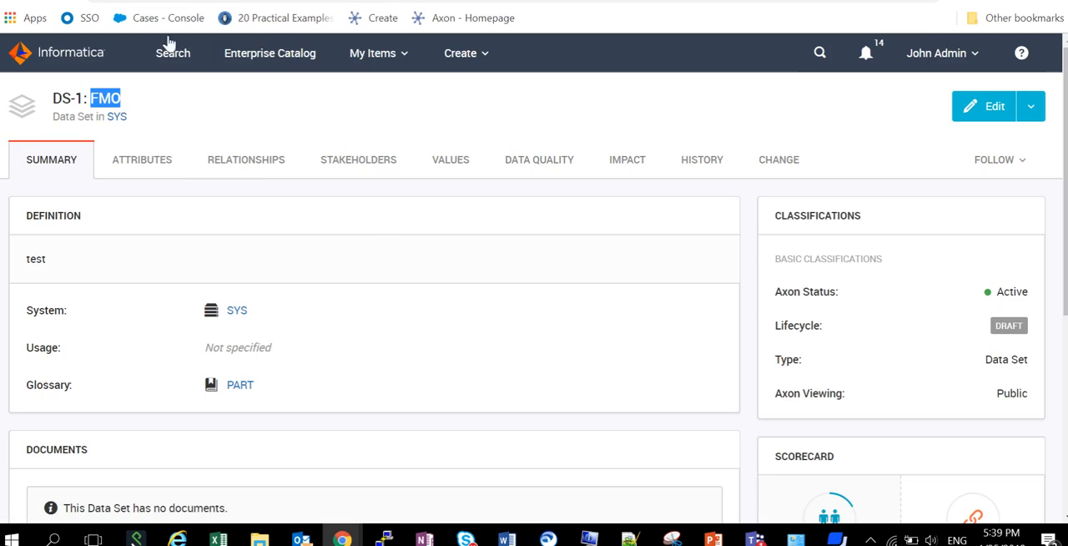
mouse_move(282, 121)
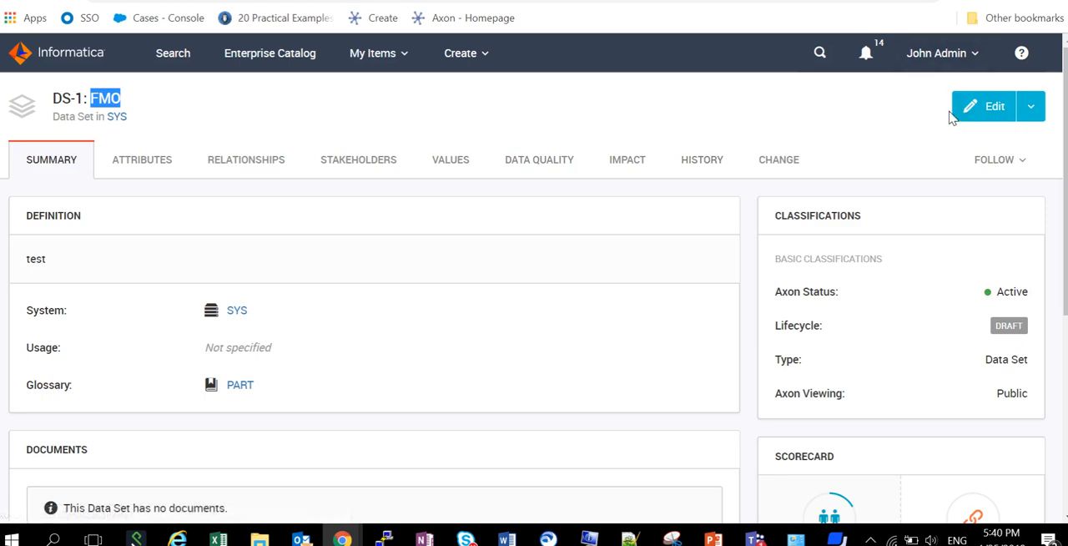
Put the FMO data set into edit mode and check the header lock count
click(983, 106)
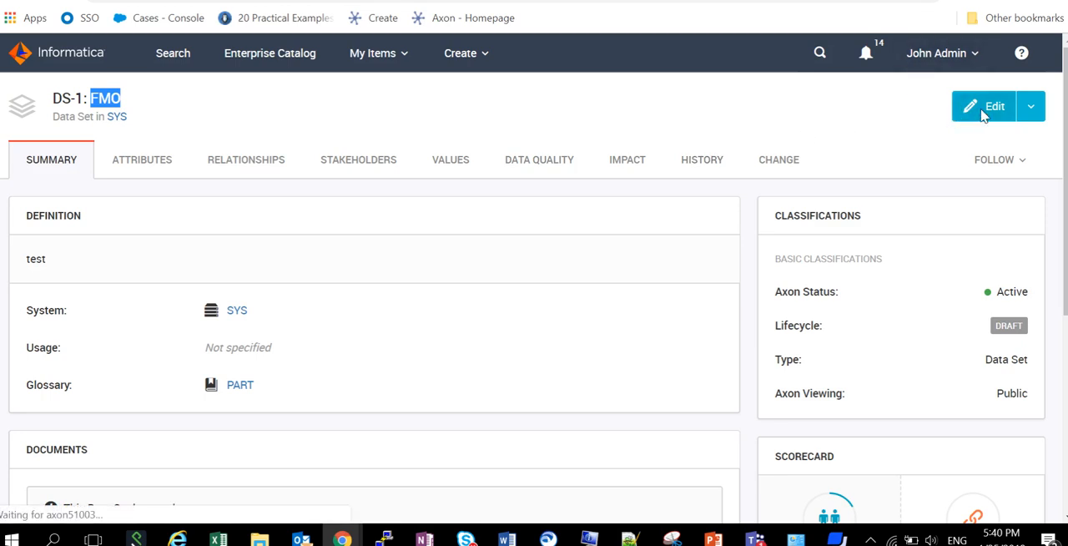
click(983, 106)
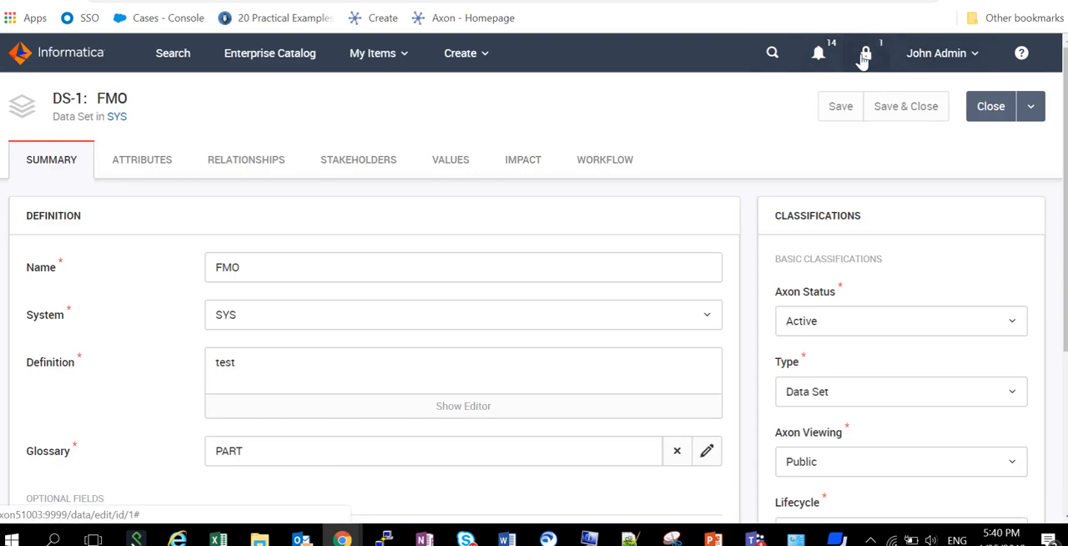
click(864, 52)
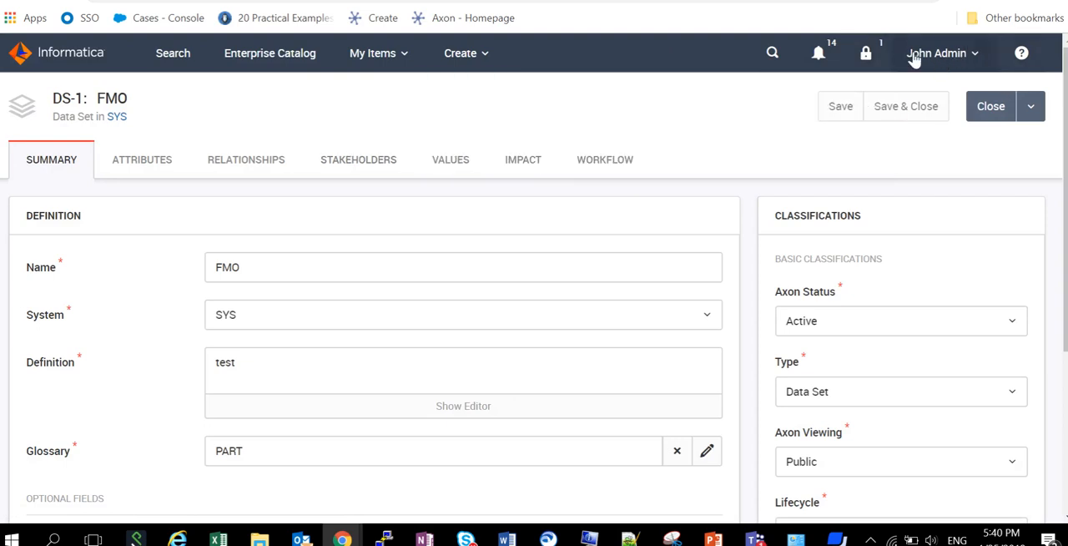
mouse_move(900, 11)
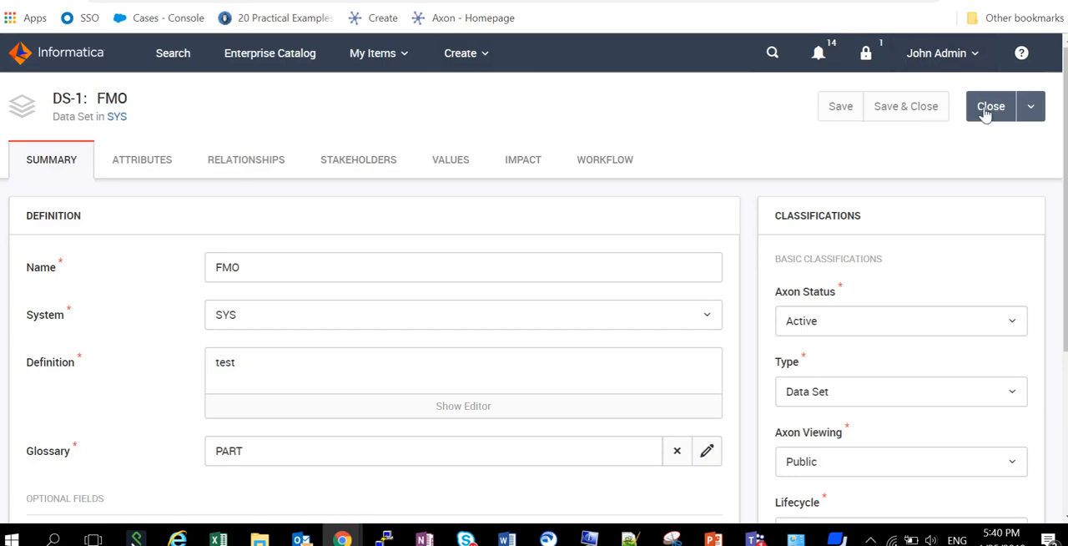
mouse_move(730, 217)
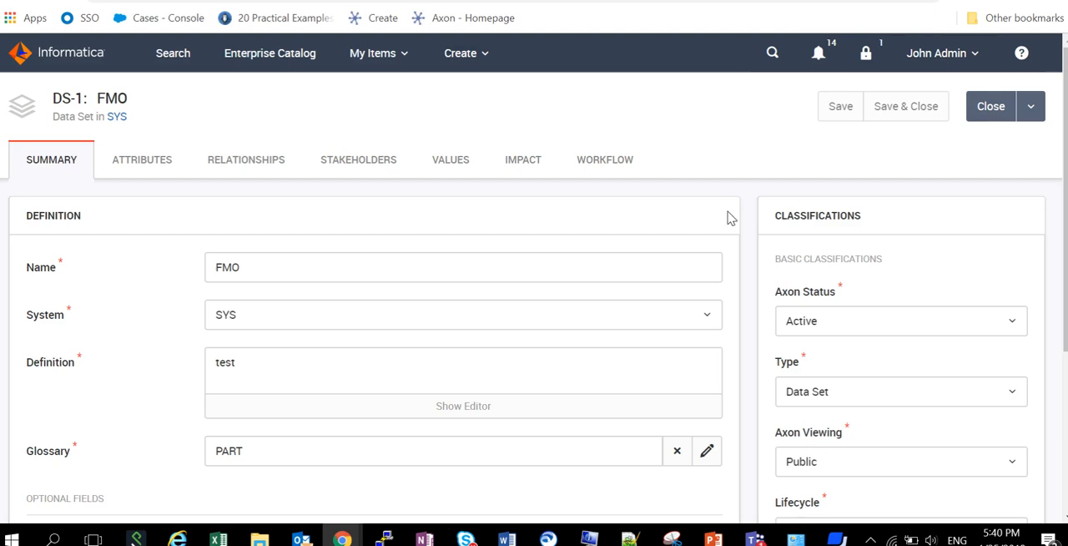
mouse_move(941, 53)
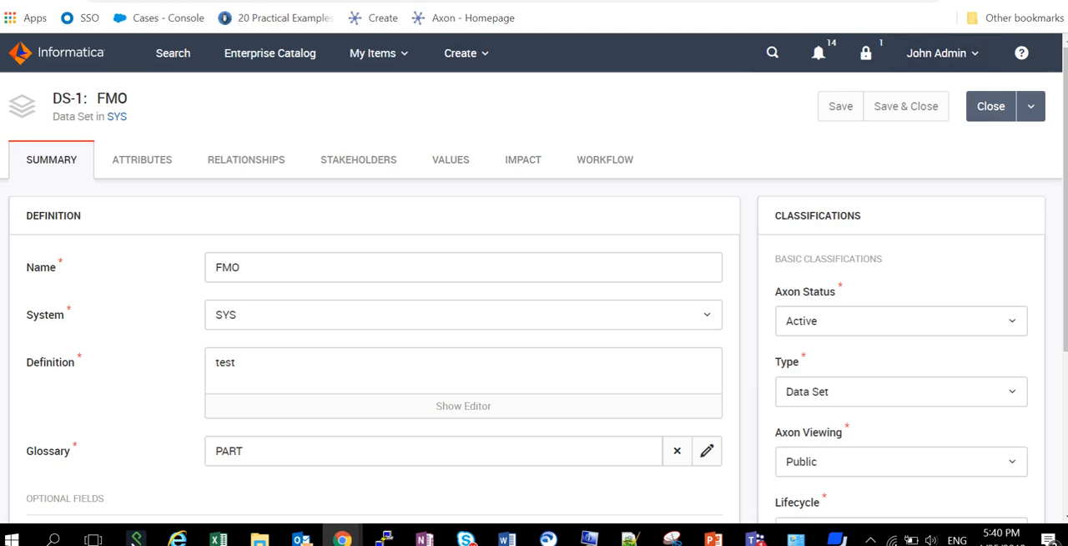
mouse_move(651, 76)
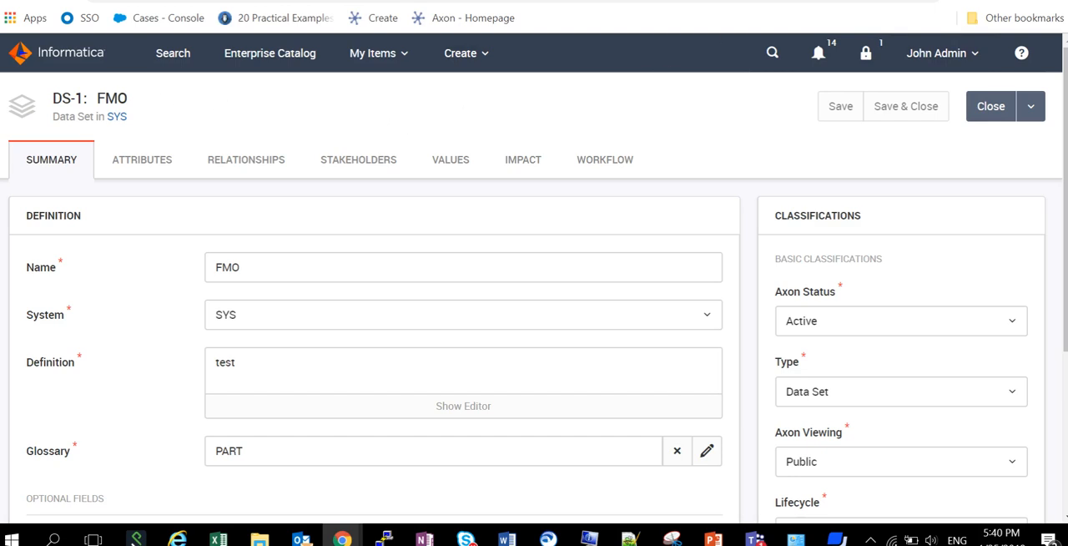
mouse_move(451, 127)
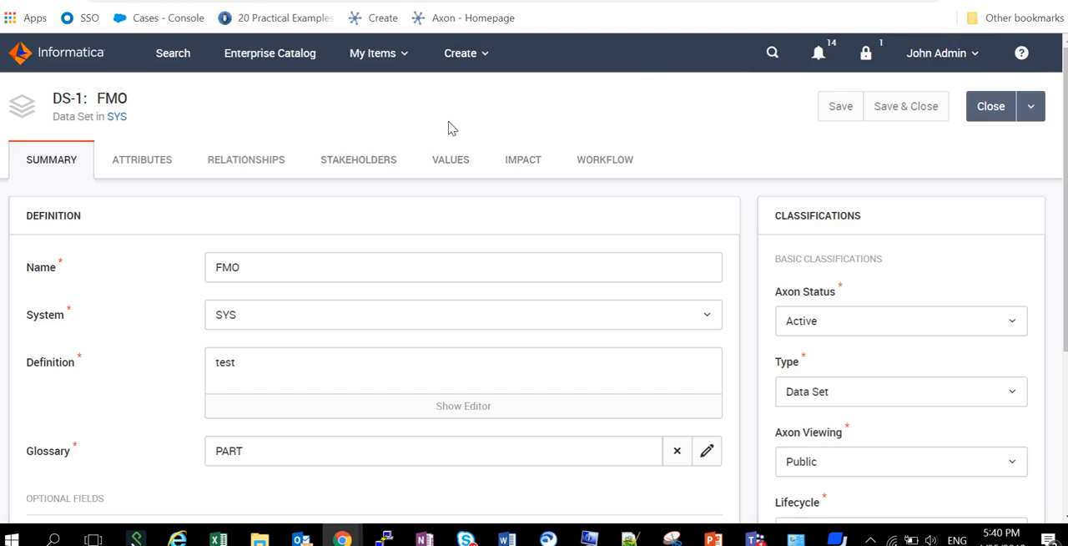
mouse_move(458, 125)
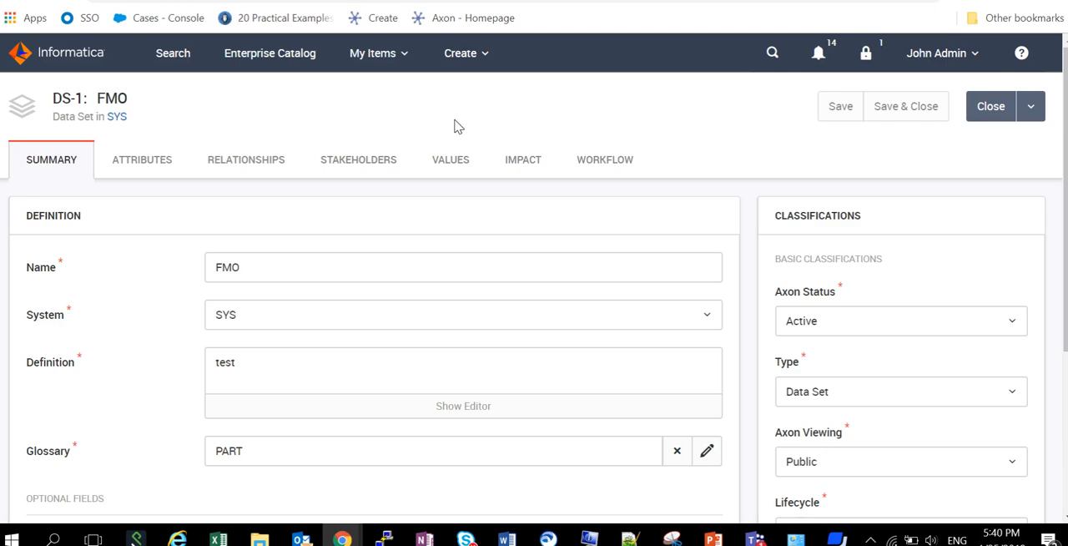
mouse_move(368, 100)
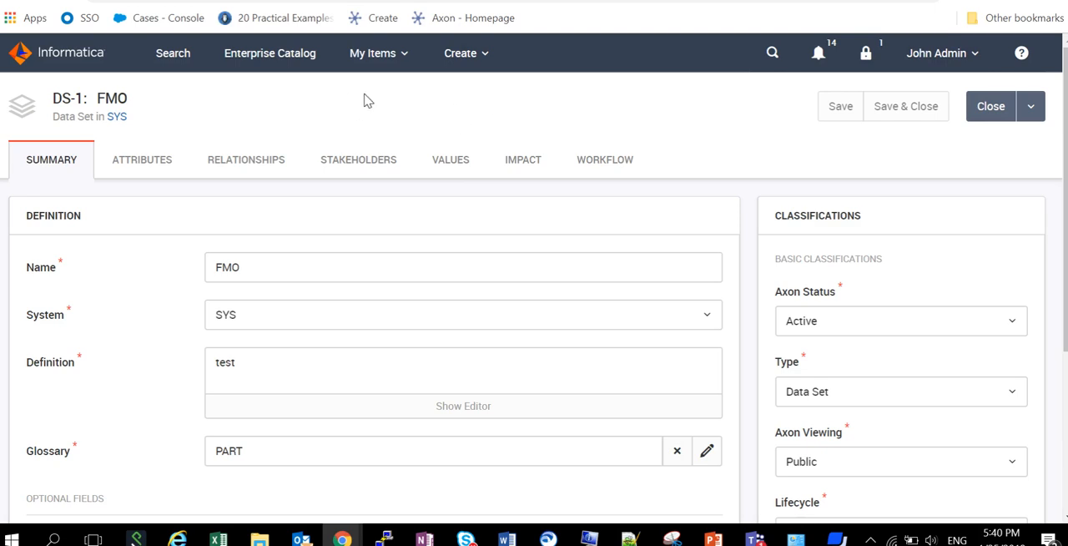
mouse_move(225, 219)
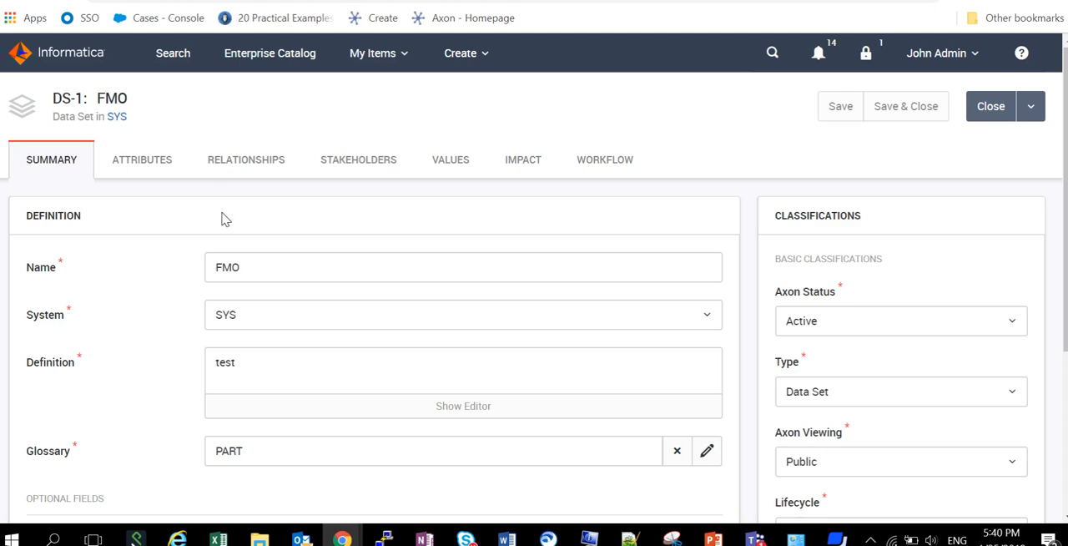
mouse_move(417, 114)
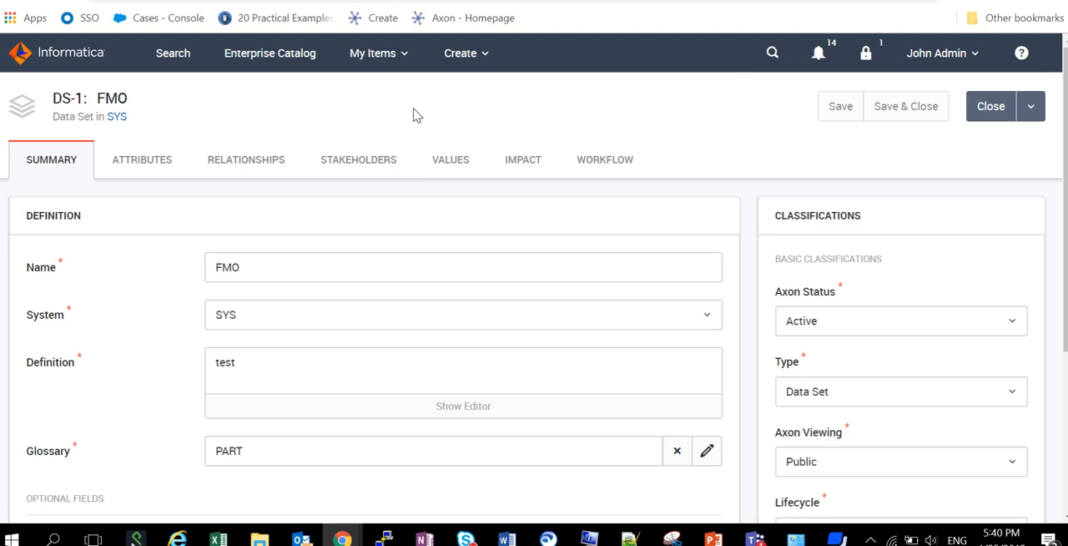
mouse_move(520, 91)
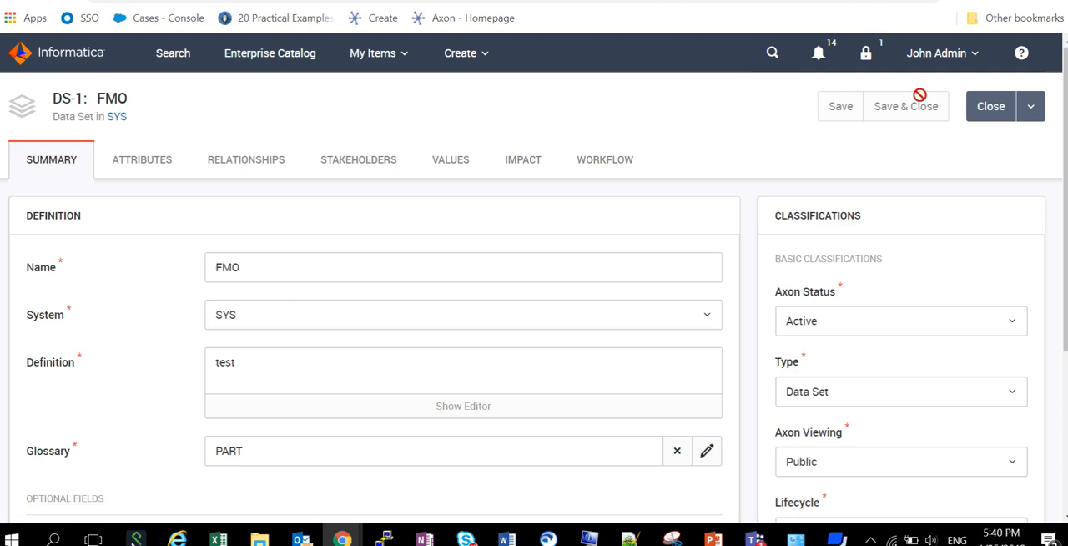
Change the data set Name field from FMO to 'test1'
key(Backspace)
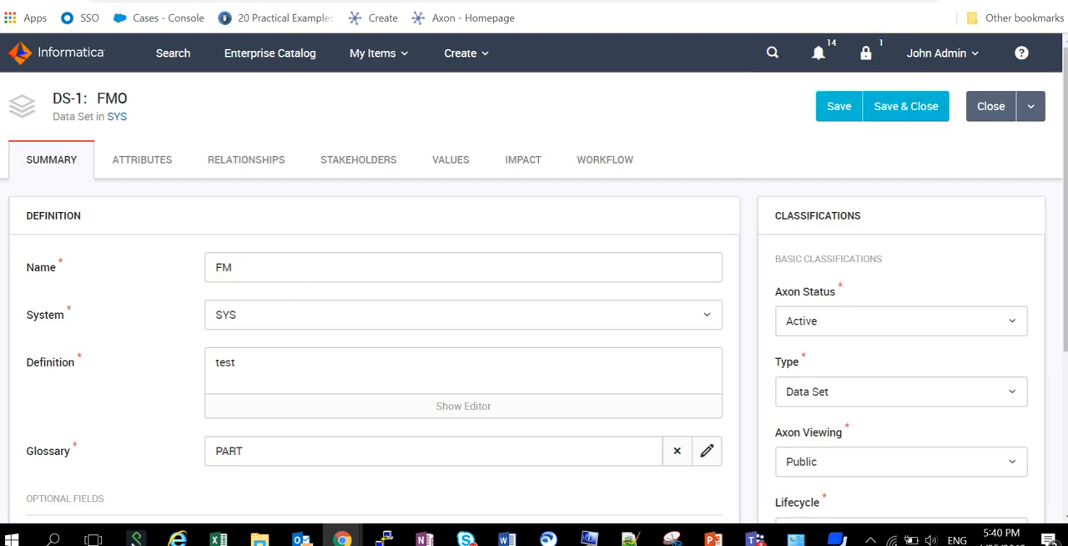
text(test1)
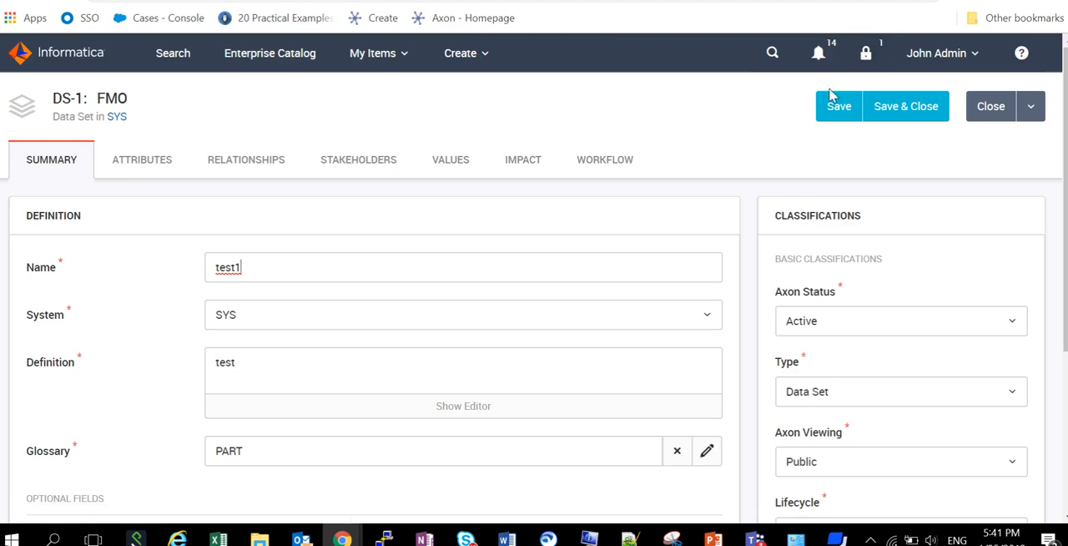
From My Locked Items, make the lock on data set FMO permanent
click(865, 52)
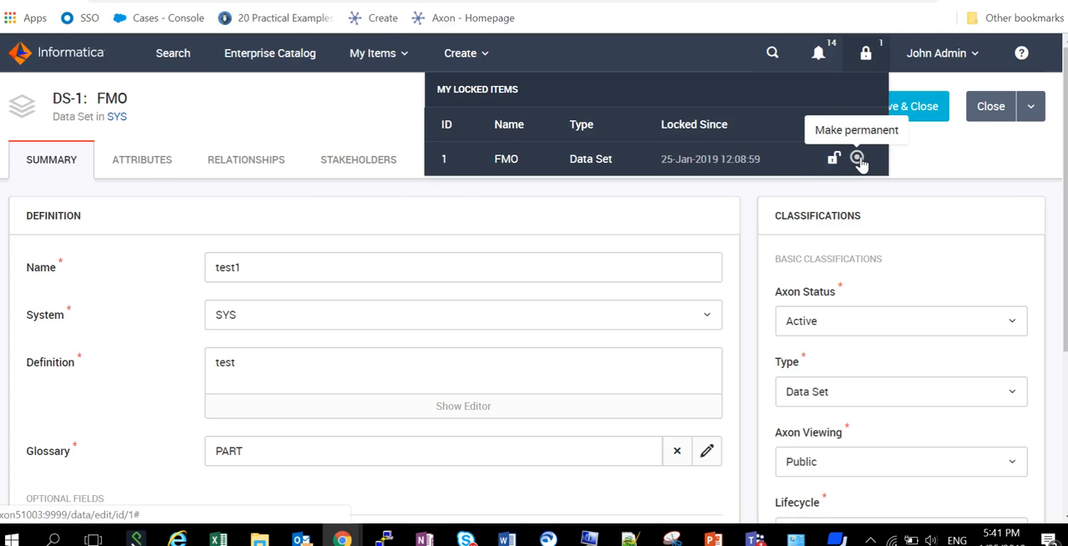
click(860, 159)
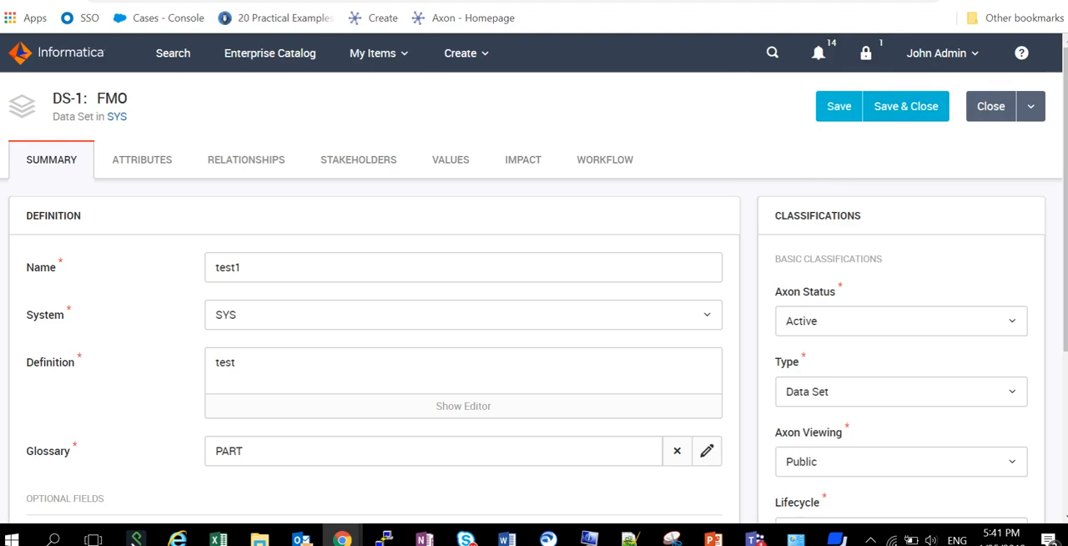
mouse_move(749, 121)
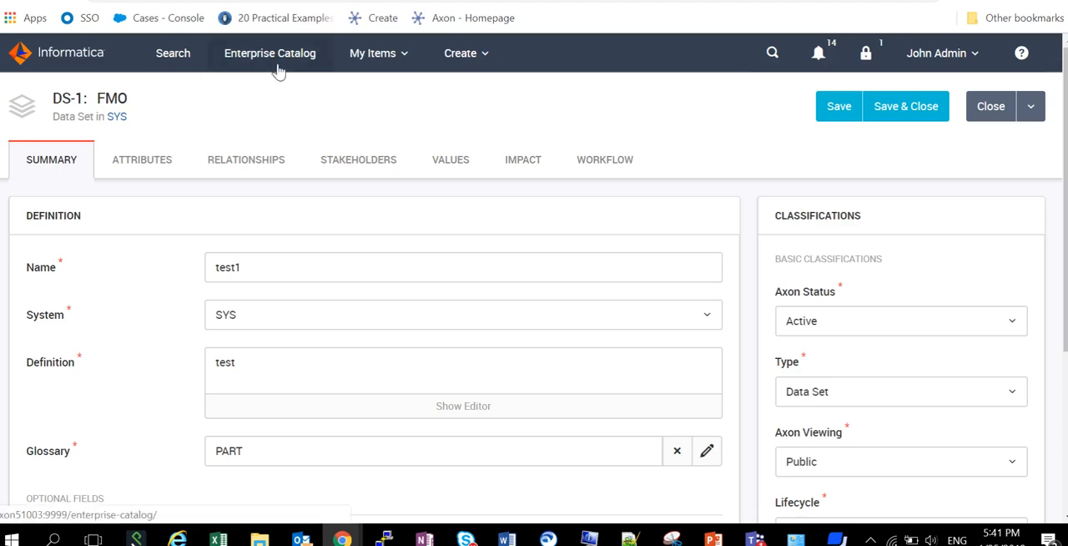
mouse_move(588, 128)
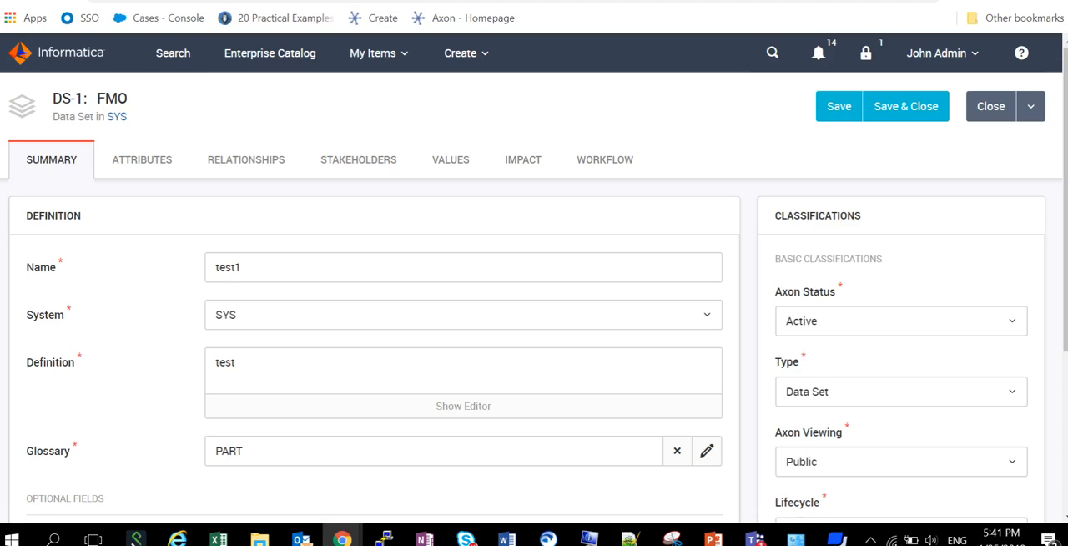
mouse_move(972, 169)
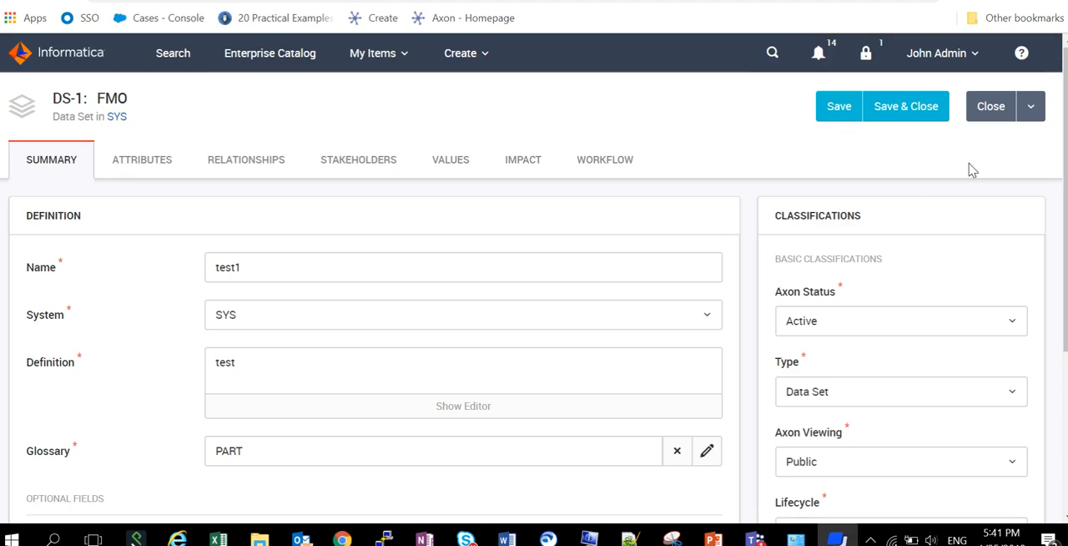
mouse_move(839, 106)
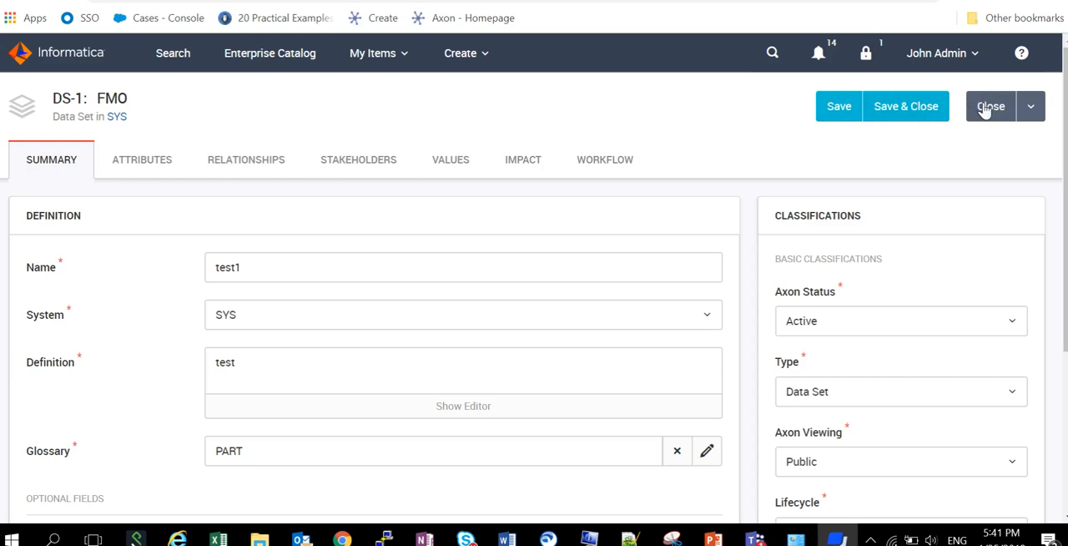
Save and close the test1 data set, then open Axon Management from the John Admin menu
click(990, 106)
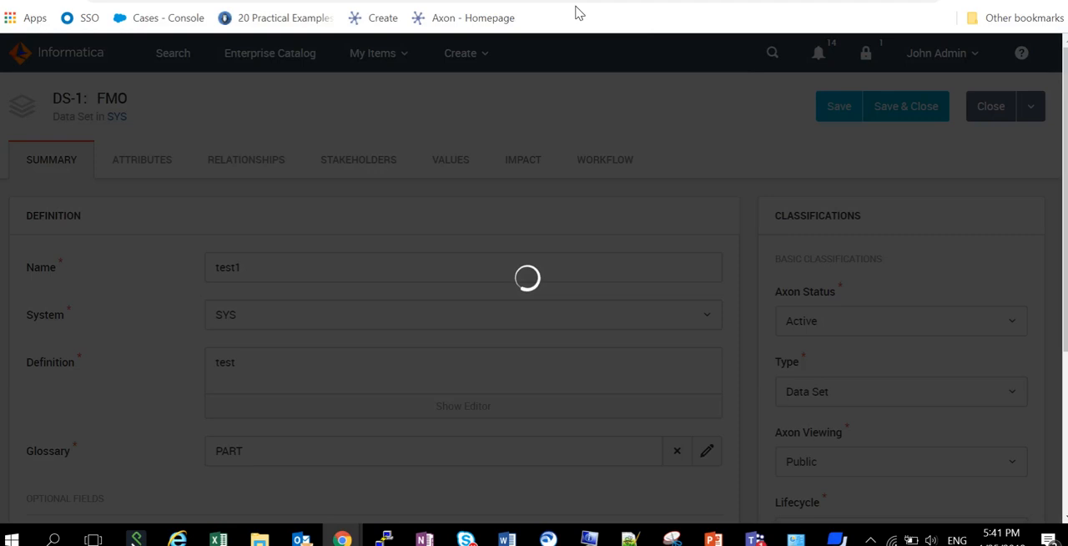
mouse_move(968, 52)
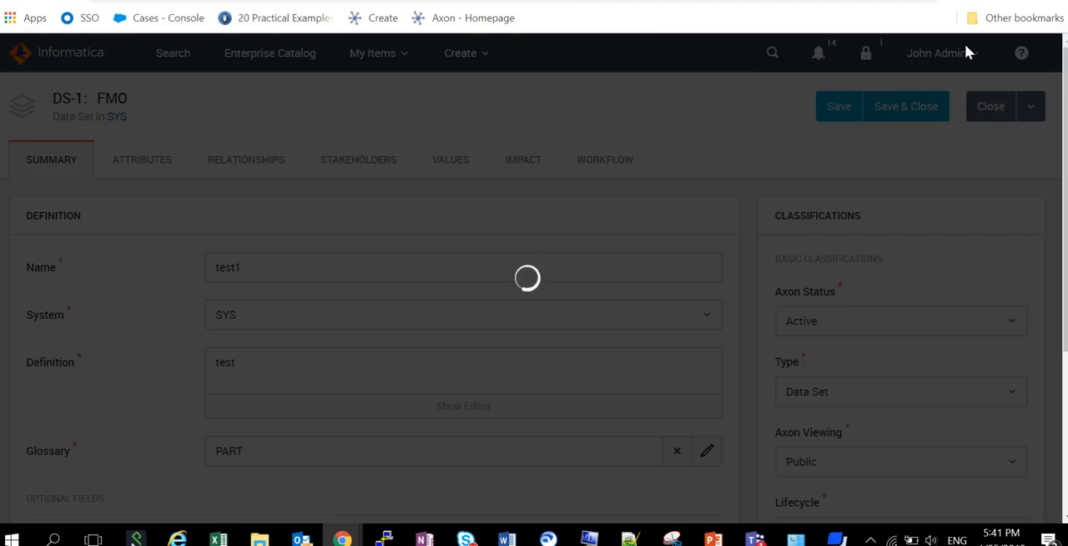
click(905, 106)
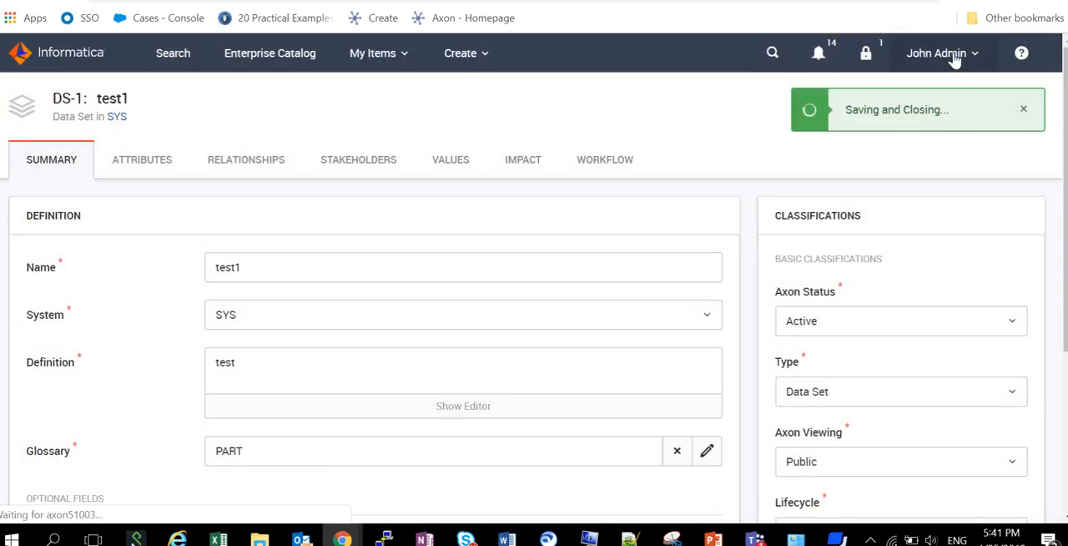
click(936, 52)
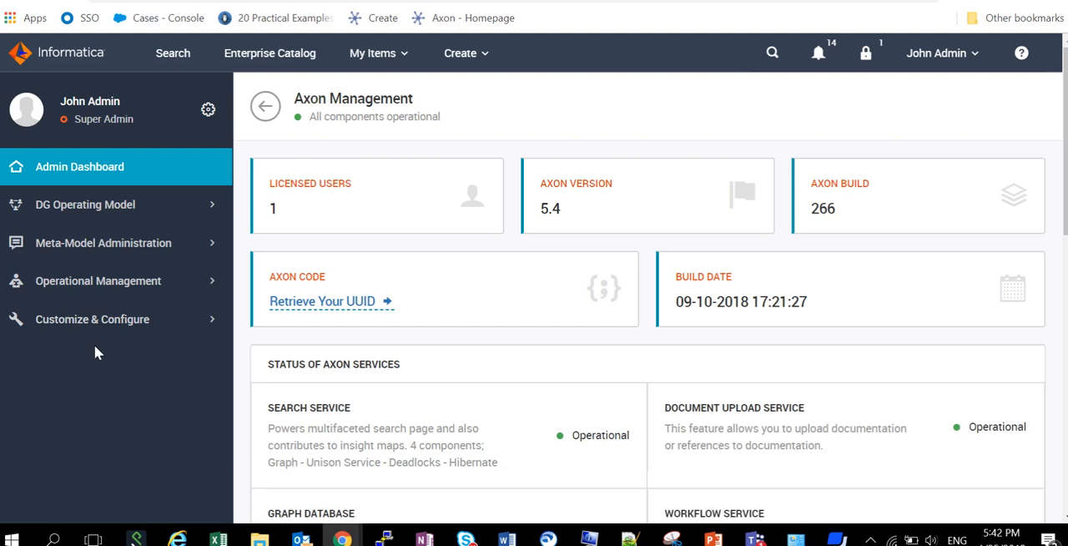
Open Manage Locks under Operational Management to see test1's permanent lock
click(98, 280)
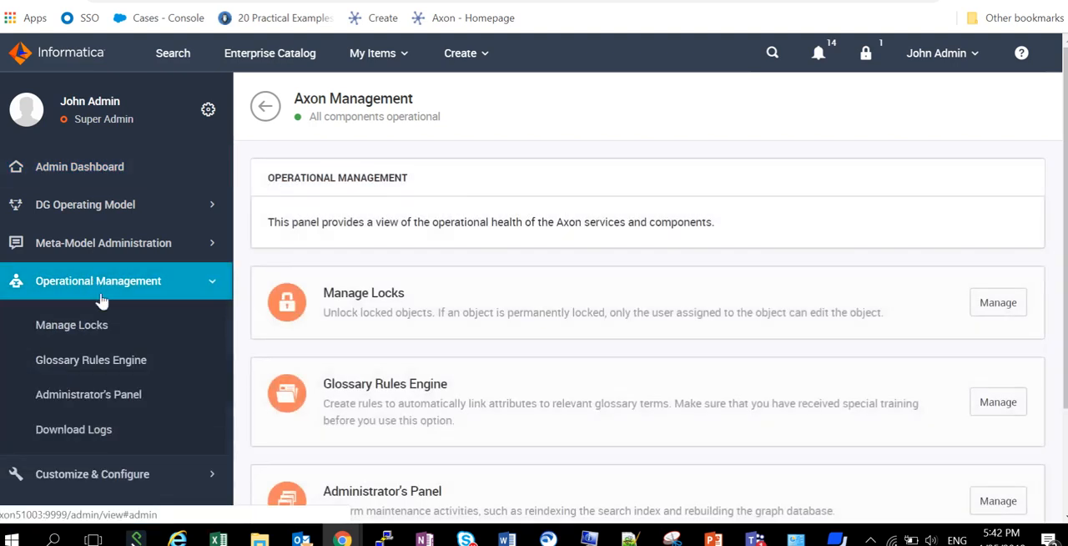
mouse_move(159, 286)
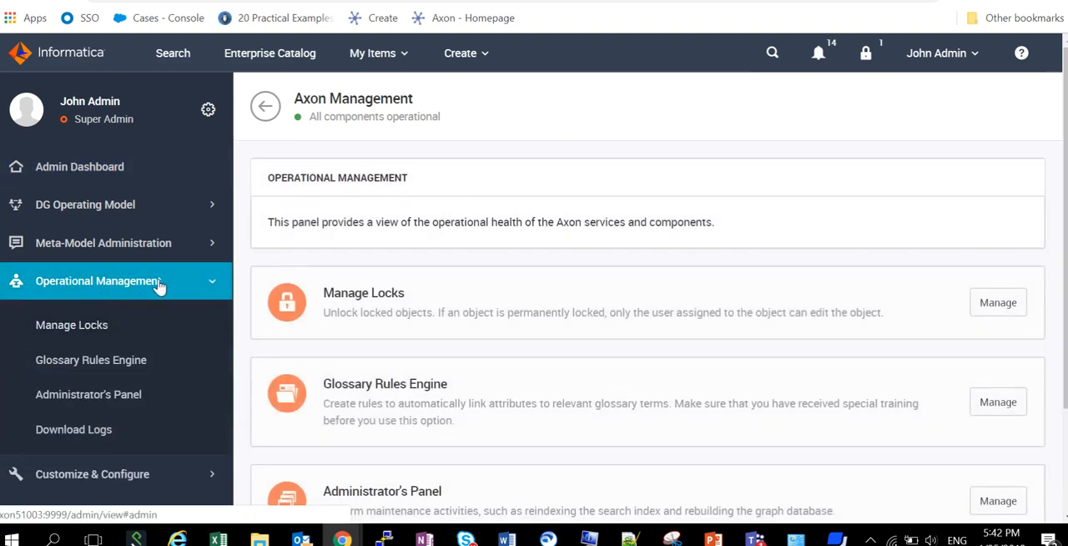
click(71, 324)
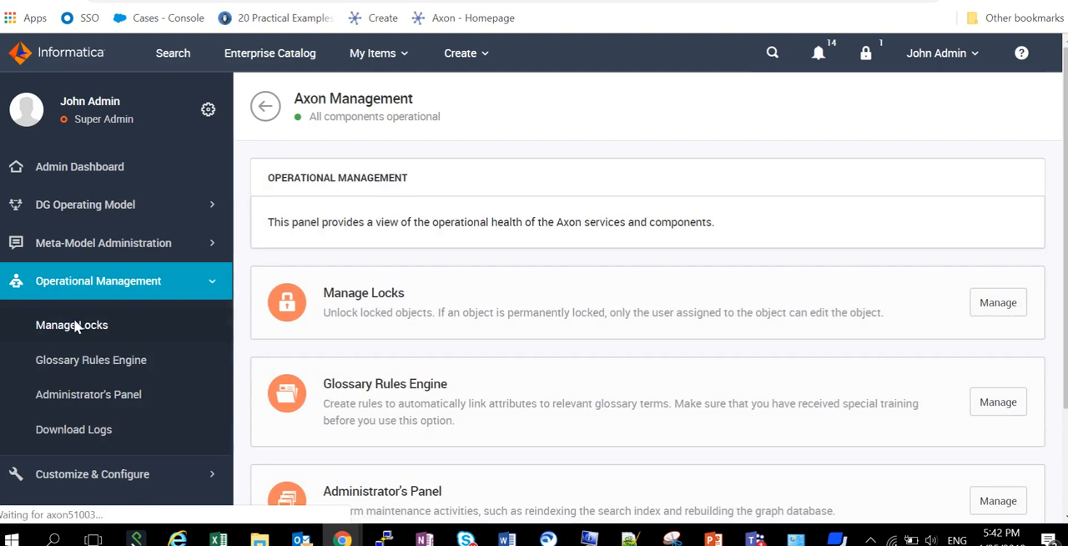
click(71, 325)
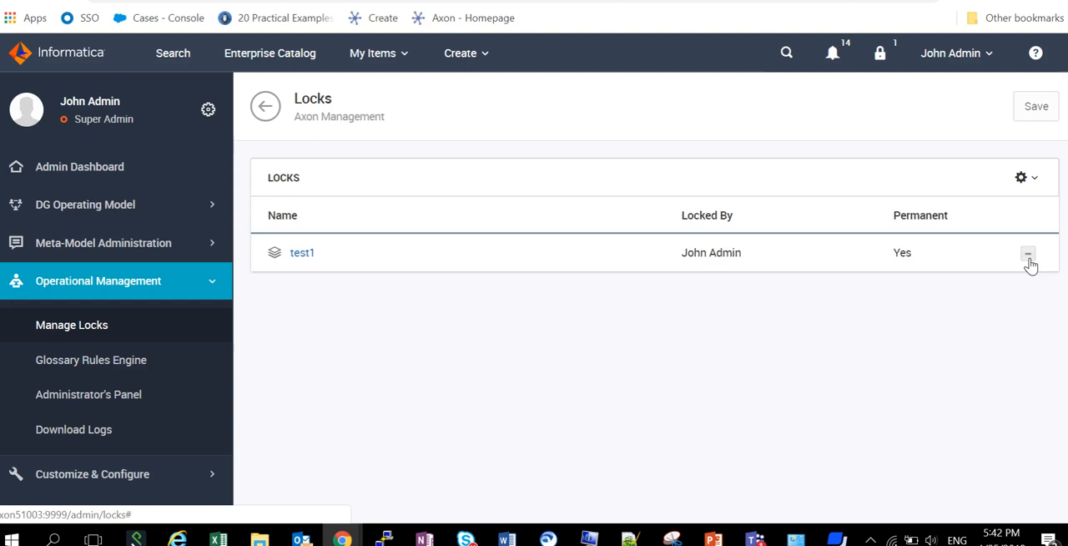
mouse_move(278, 267)
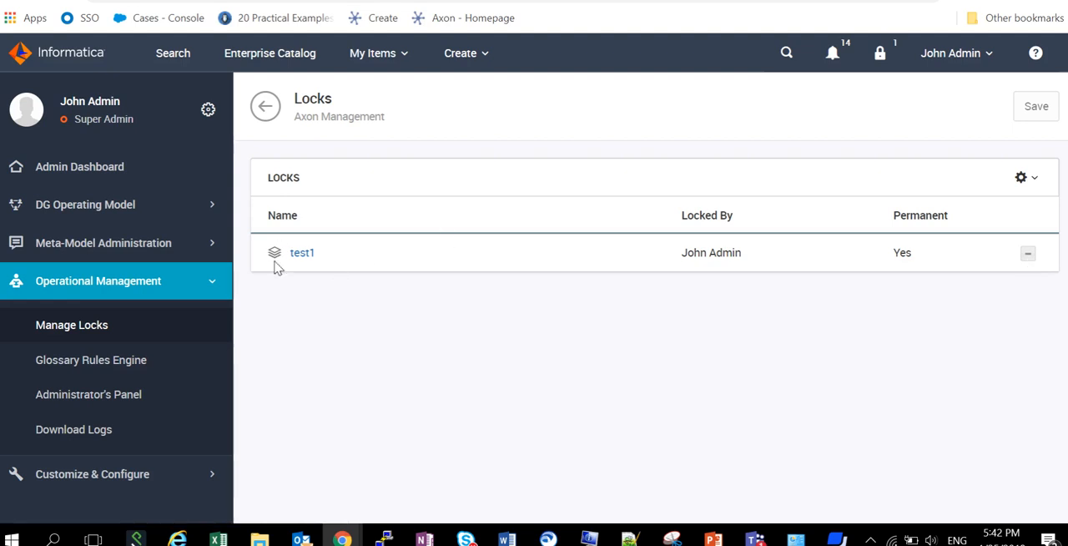
mouse_move(288, 249)
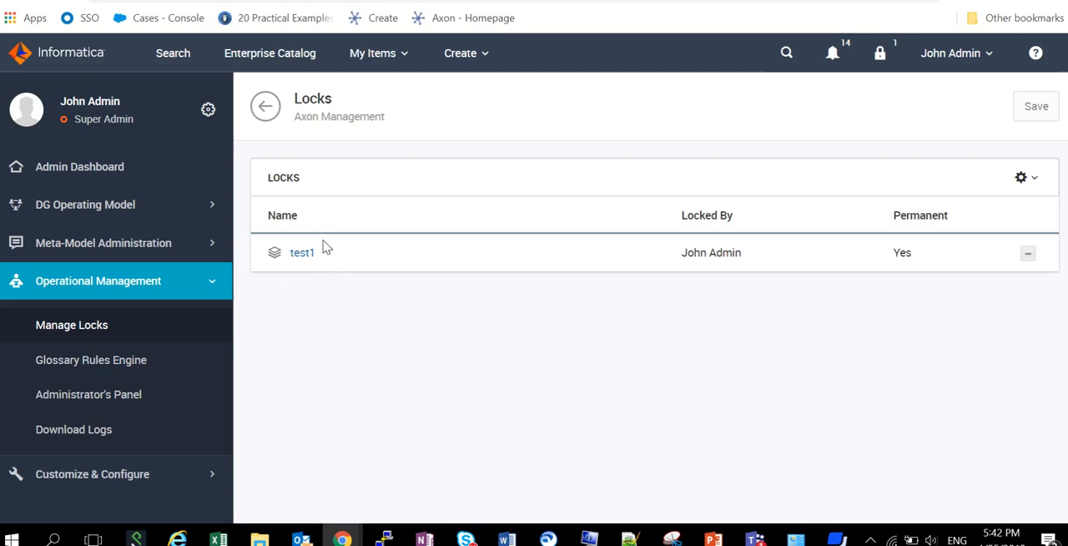
mouse_move(972, 245)
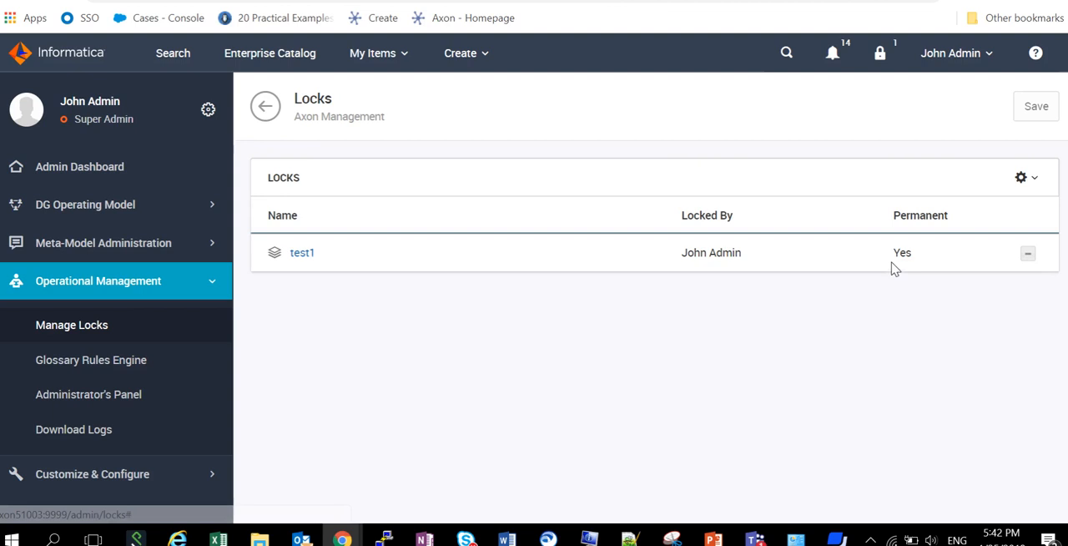
Delete the test1 permanent lock row and save, leaving no locks
click(1027, 252)
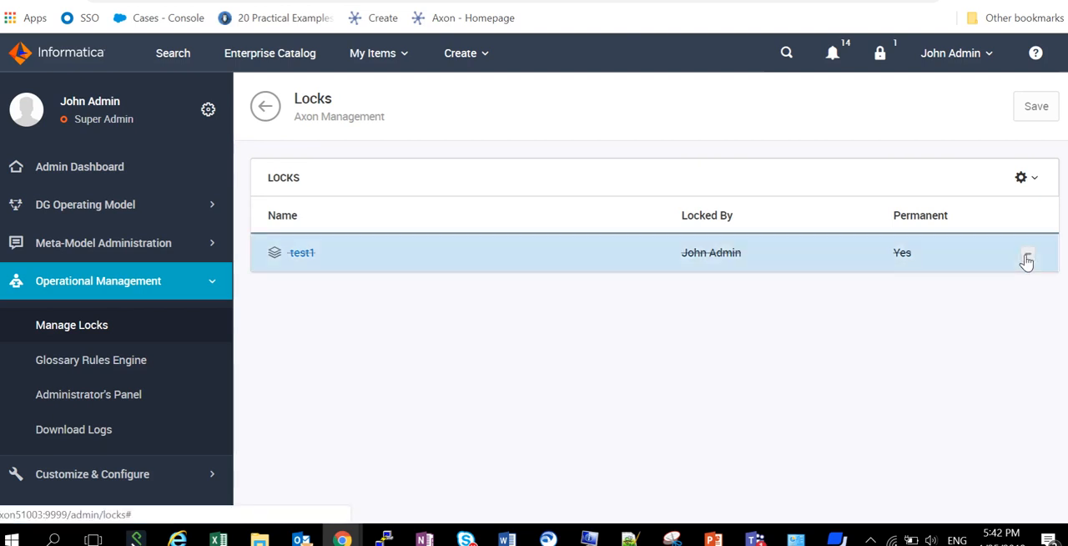
click(1035, 106)
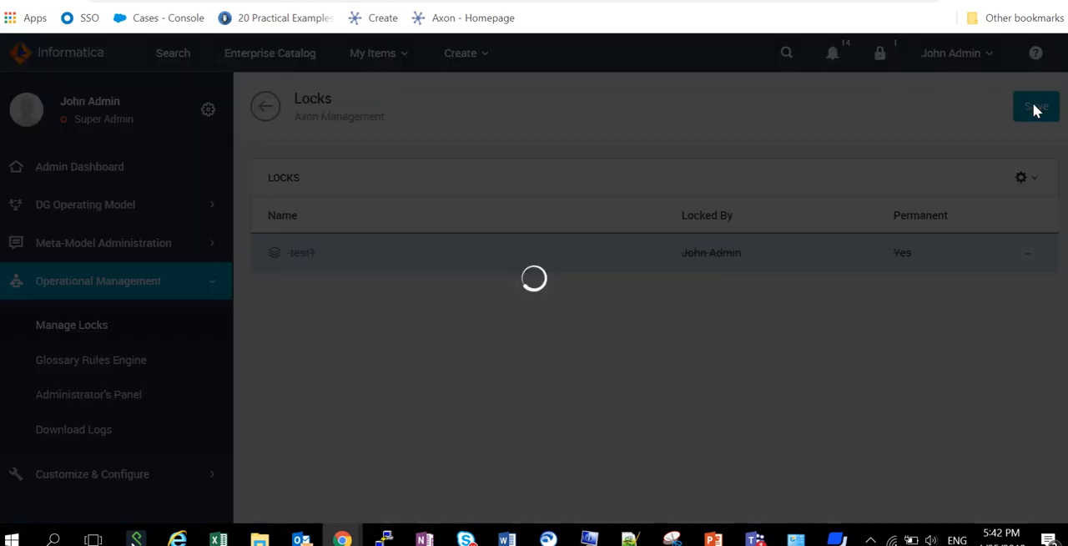
click(1035, 107)
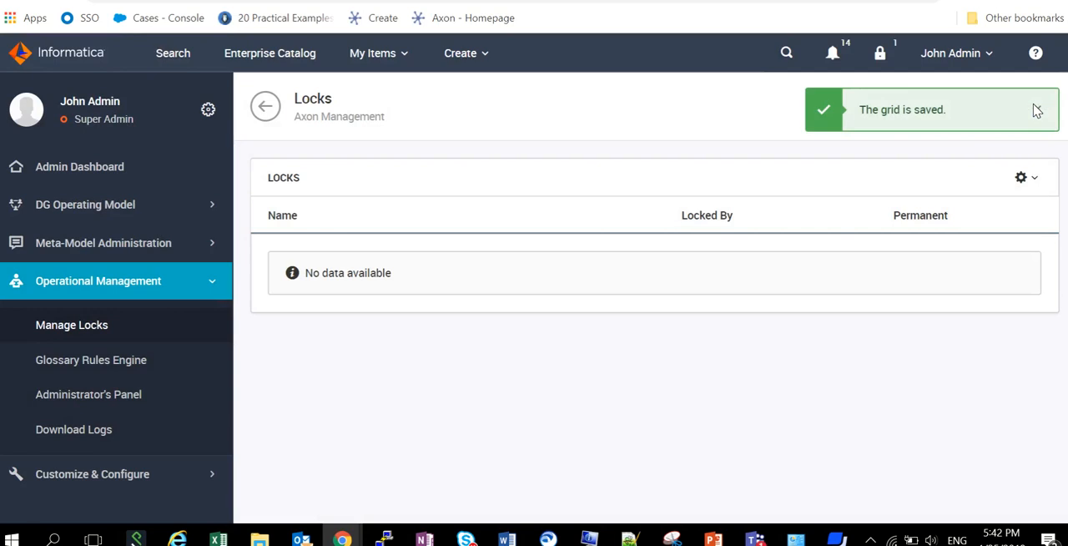